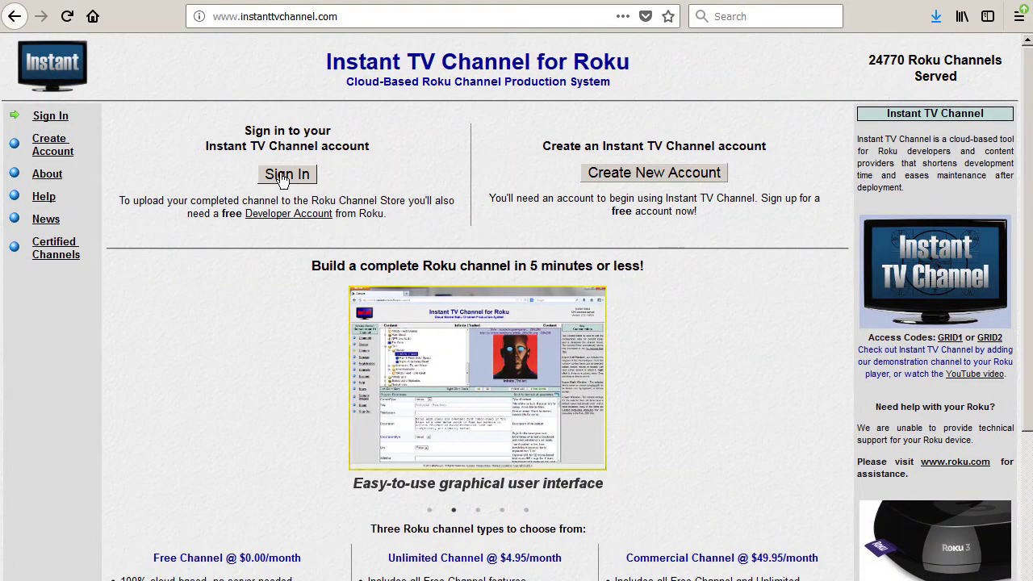
Sign in with the demo account email and password to reach the welcome page.
left_click(287, 174)
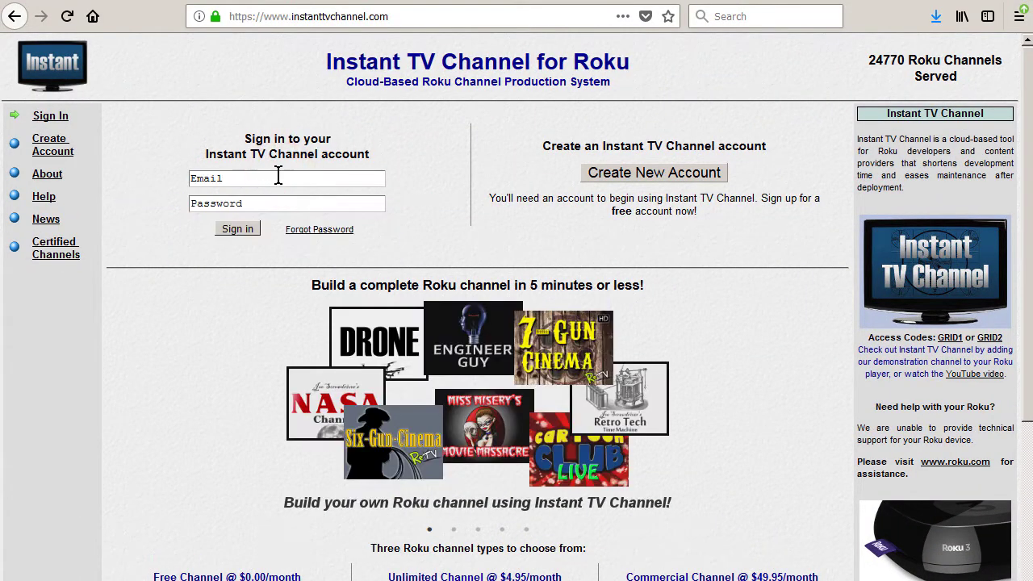
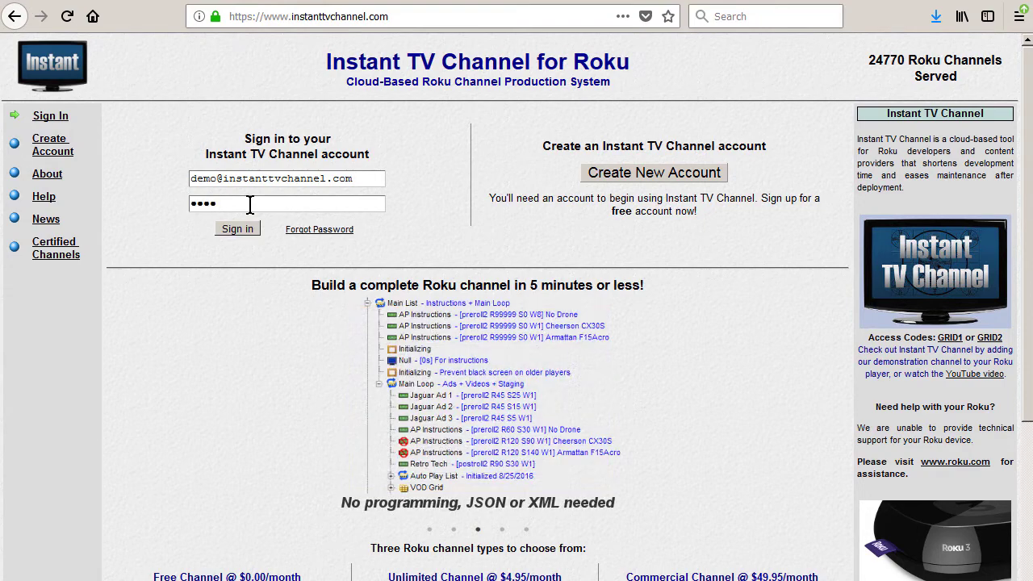
left_click(236, 229)
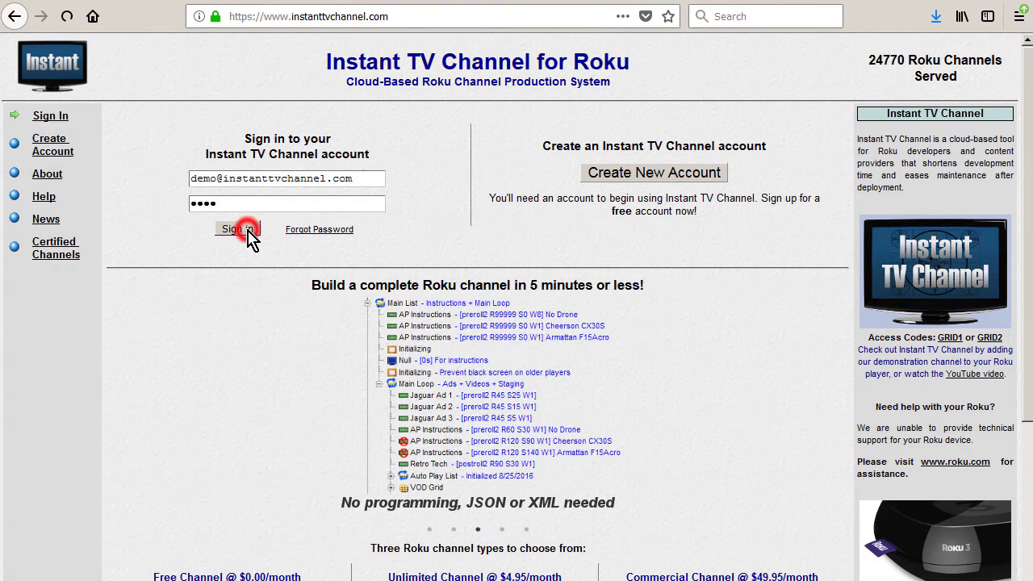
left_click(236, 229)
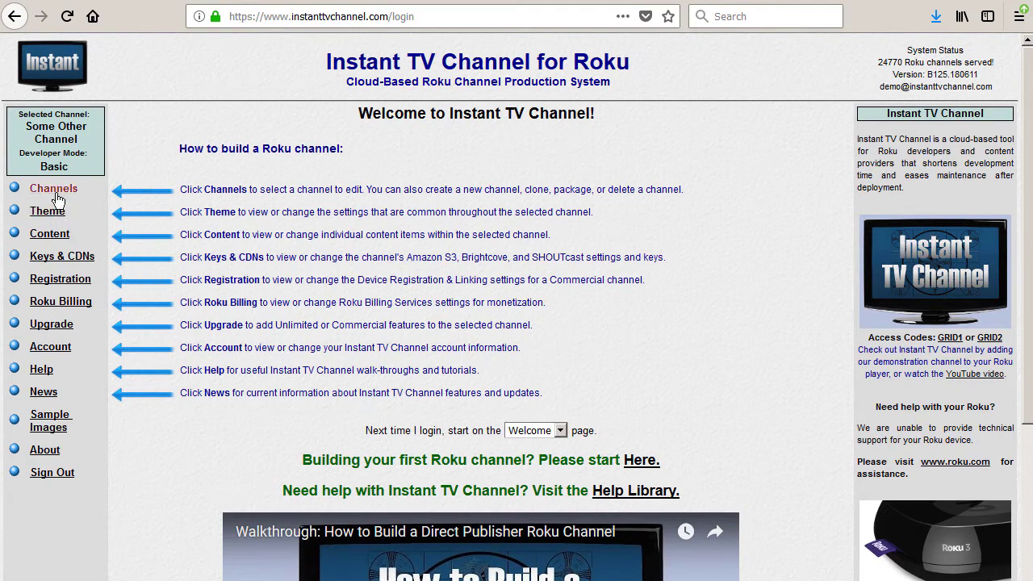
Create a new SceneGraph channel named My Channel from the Channels list.
left_click(54, 187)
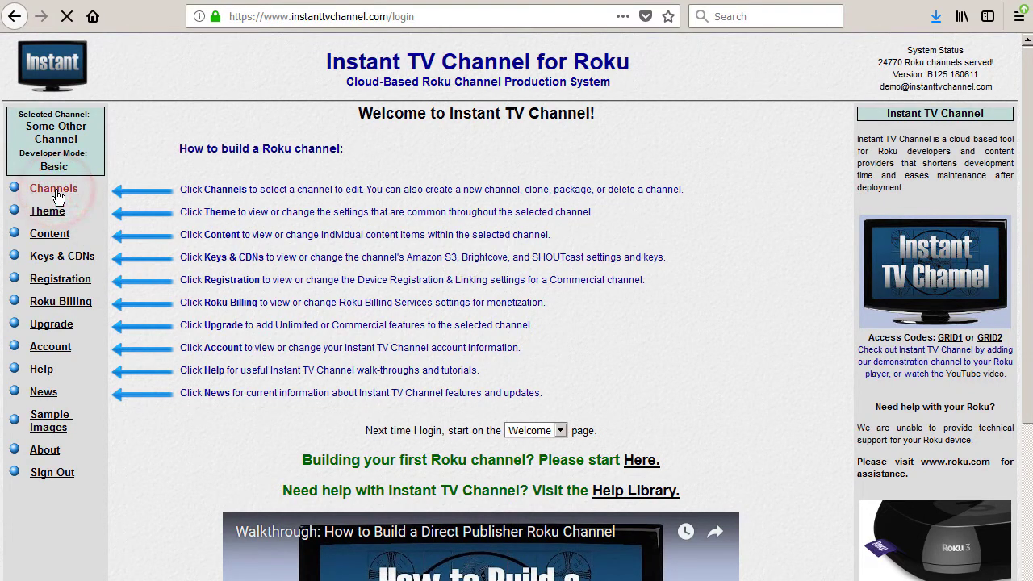
left_click(53, 187)
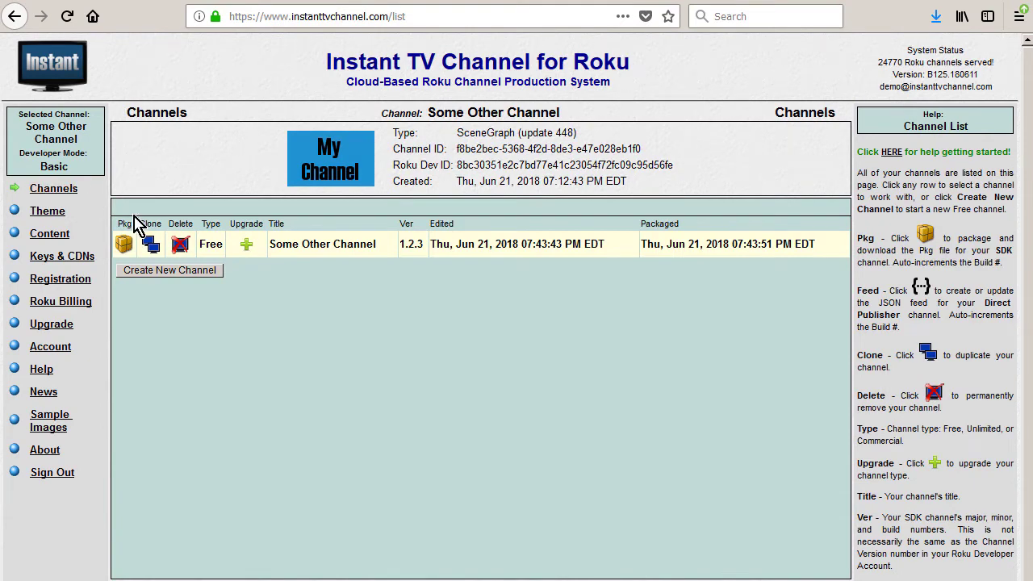
mouse_move(152, 274)
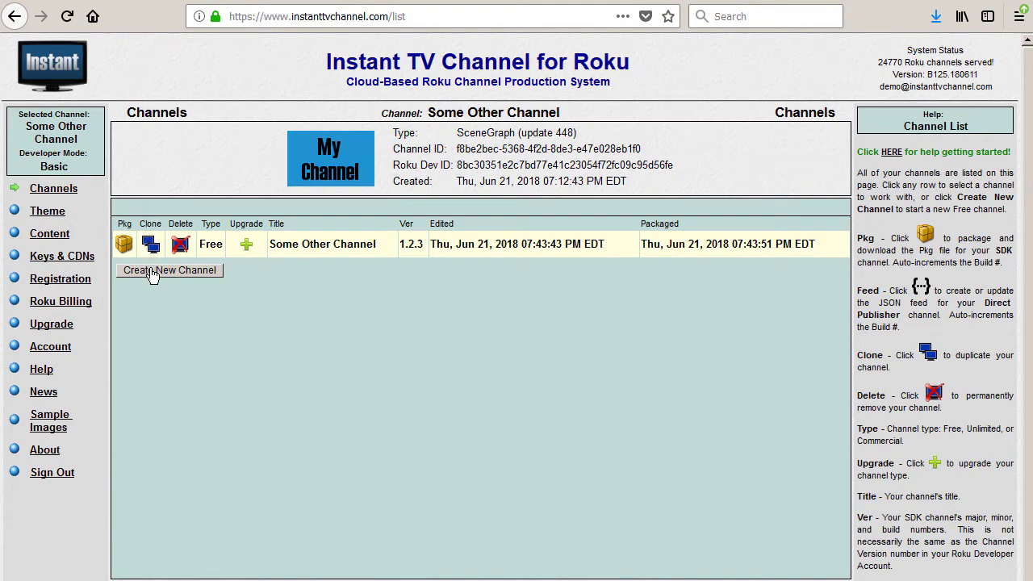
left_click(170, 270)
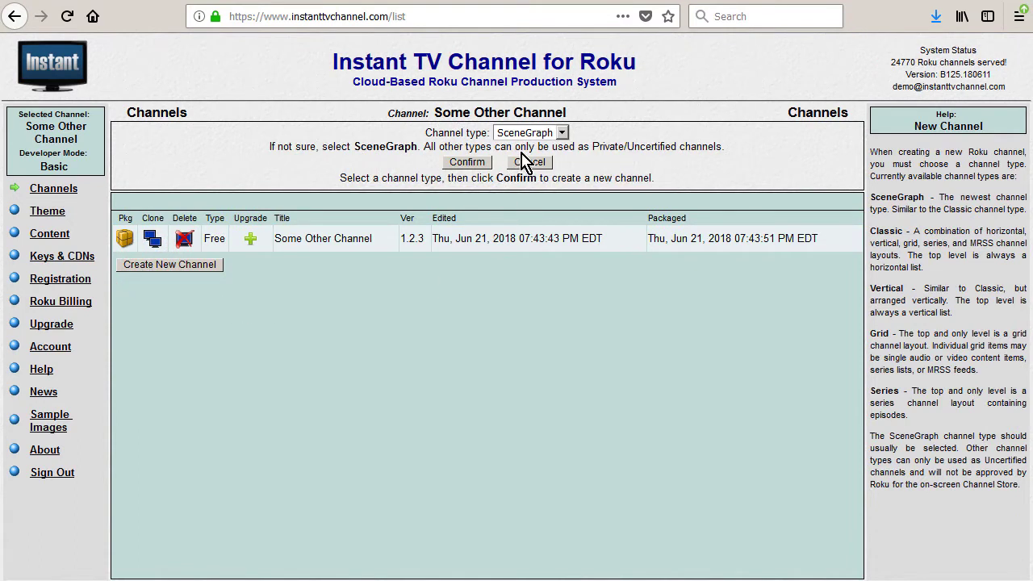
mouse_move(466, 165)
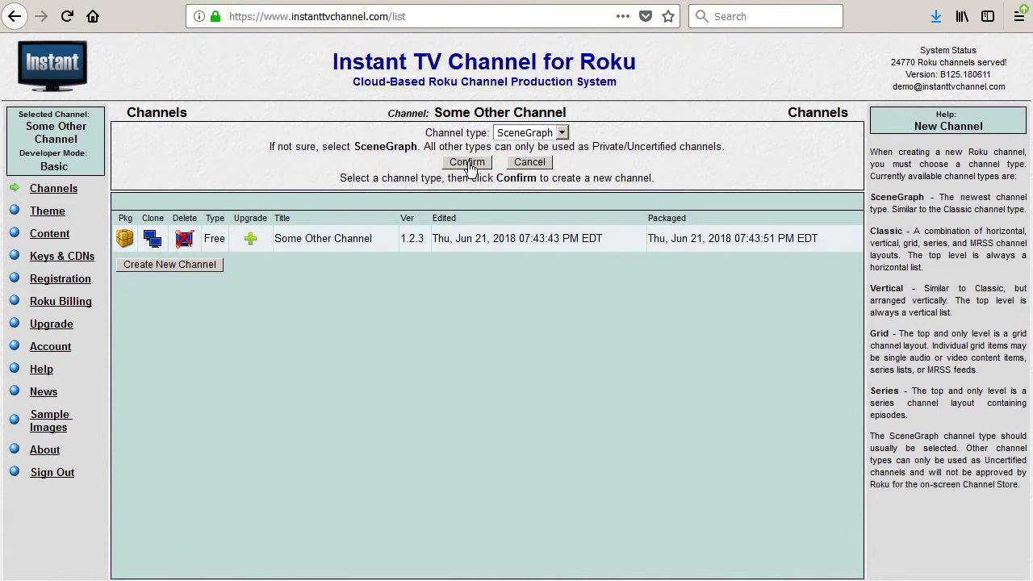
left_click(466, 161)
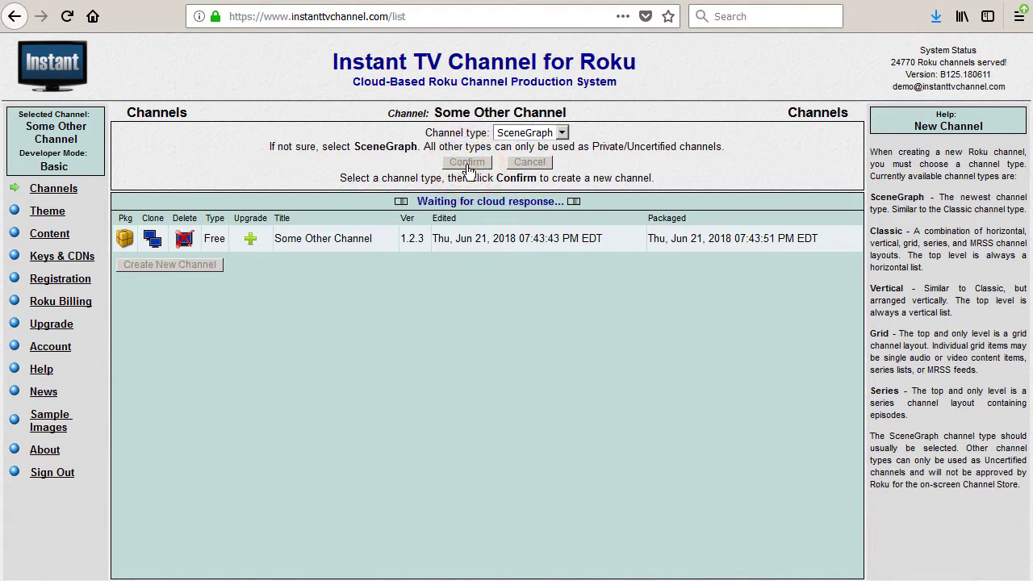
left_click(466, 161)
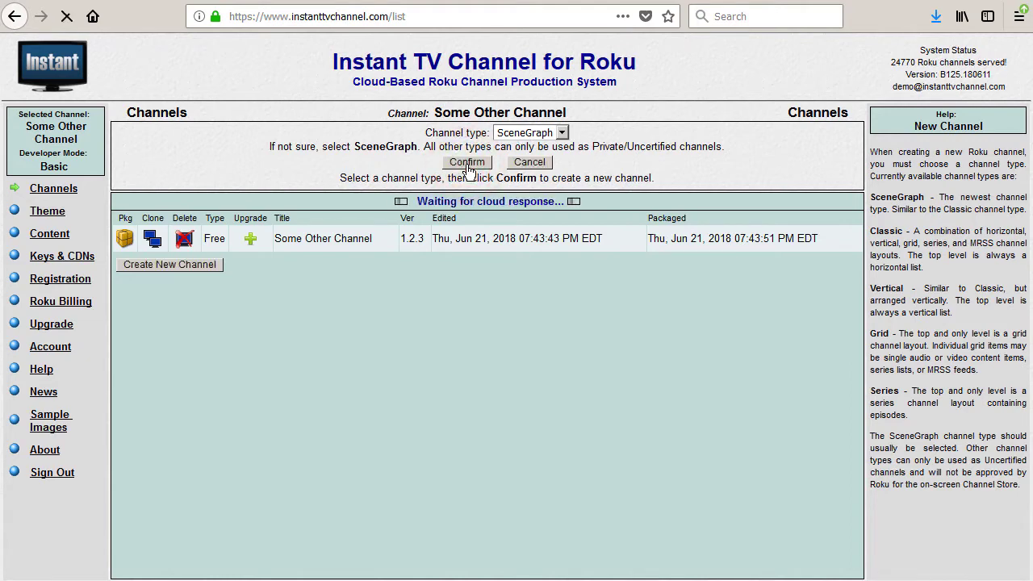
left_click(467, 161)
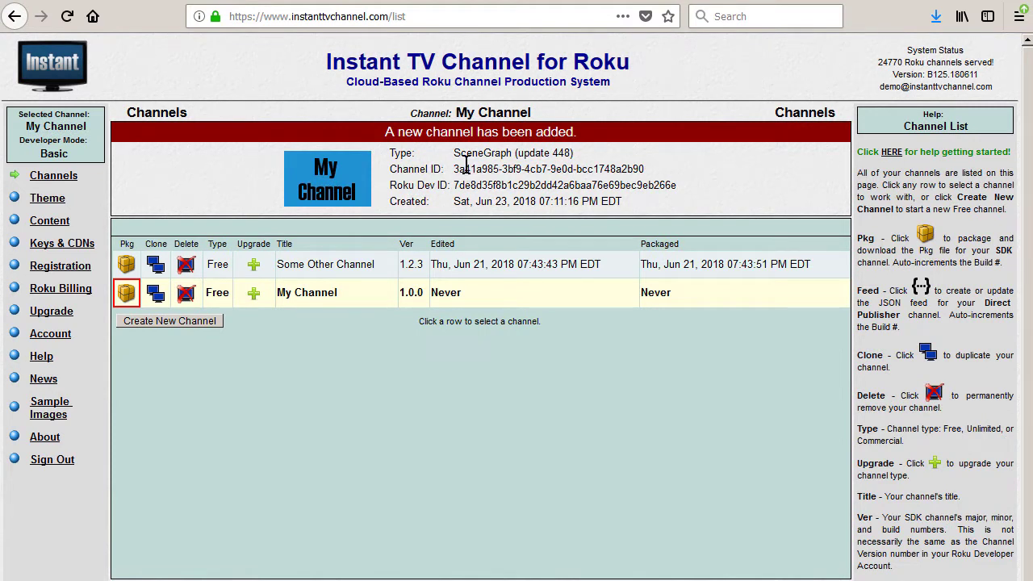
mouse_move(435, 413)
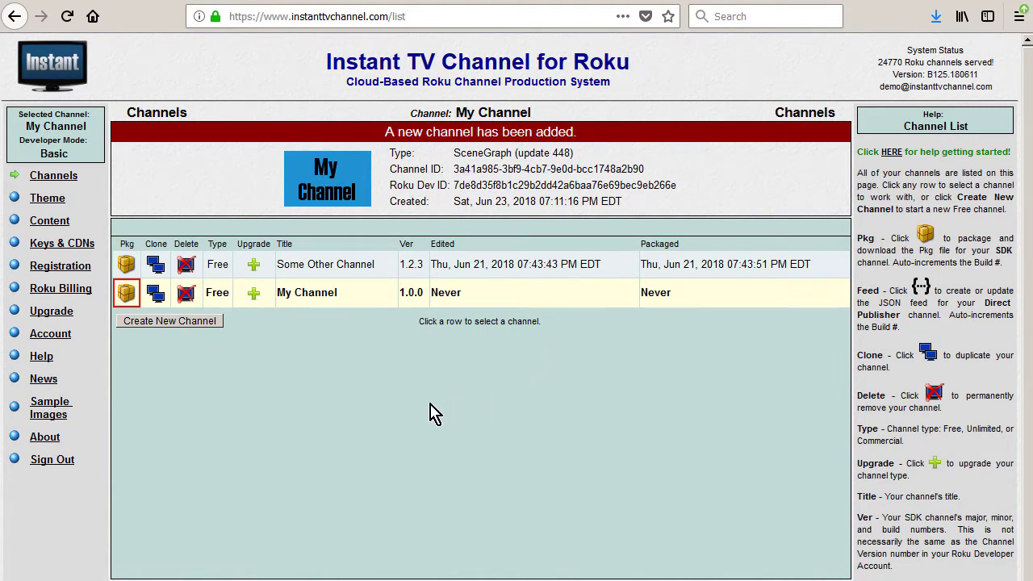
mouse_move(307, 310)
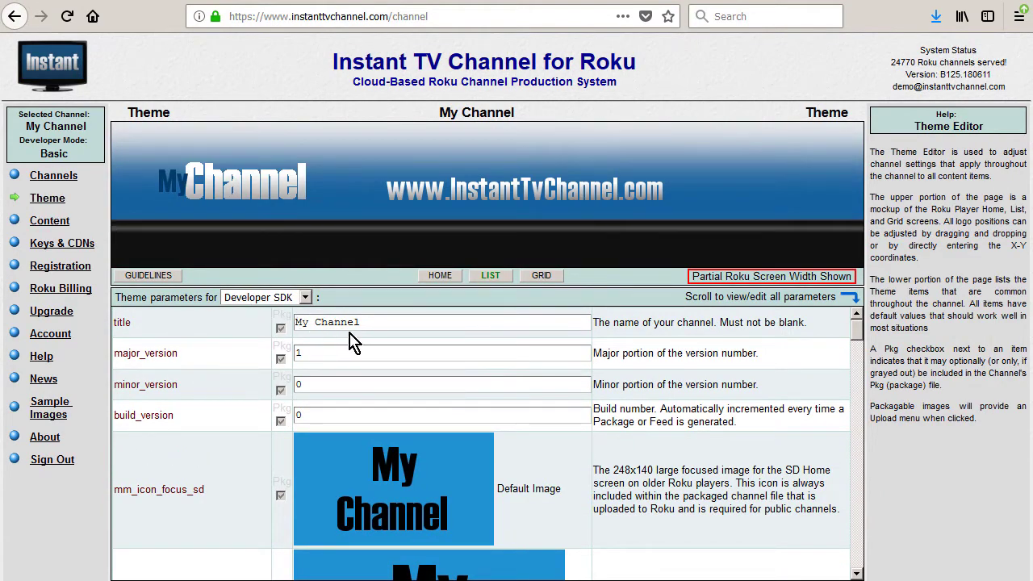
Set the channel title in Theme settings to My Quick Channel.
left_click(371, 323)
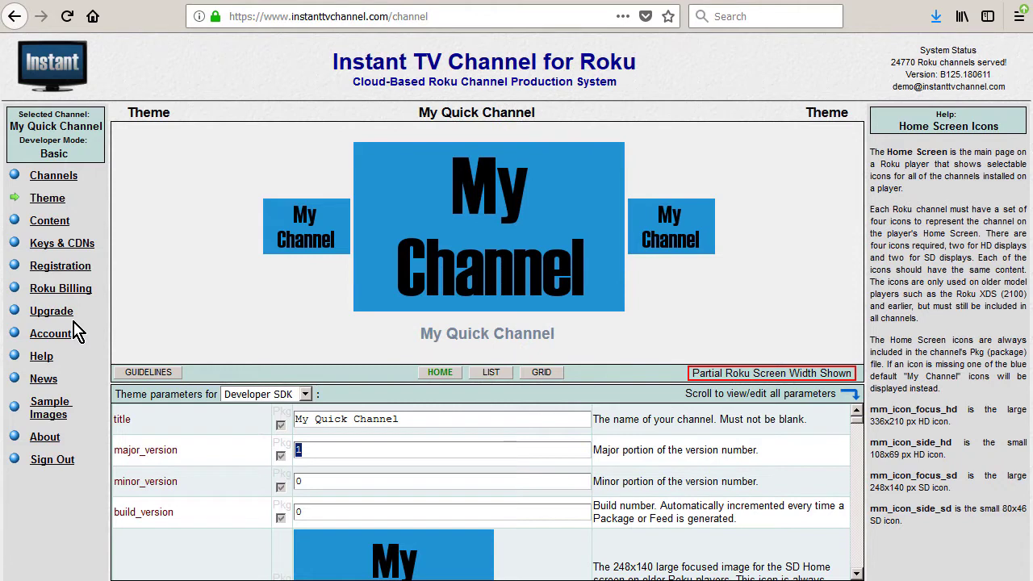
mouse_move(186, 267)
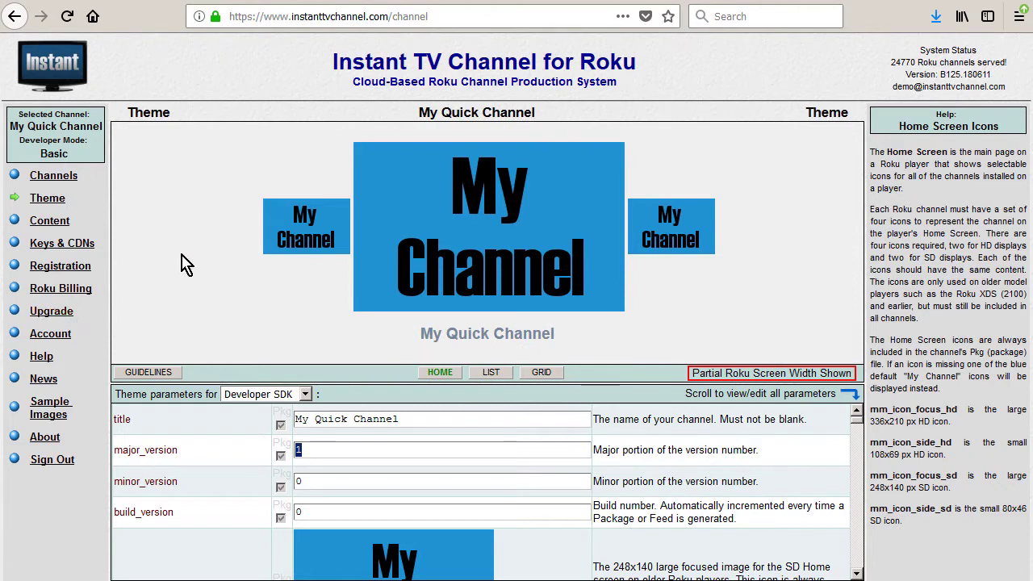
left_click(49, 219)
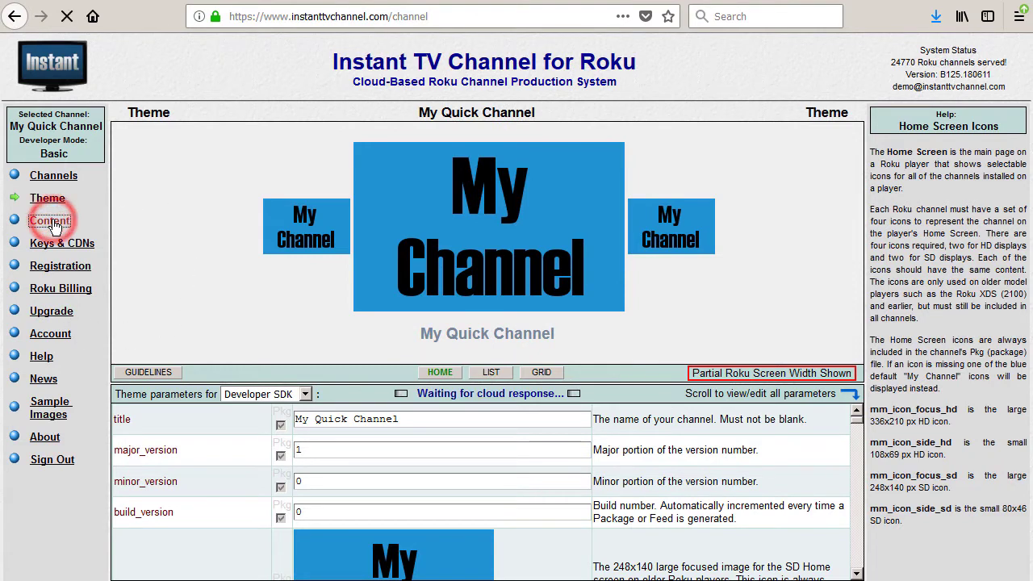
Go to the Content editor and select the New Video or Audio item.
left_click(50, 220)
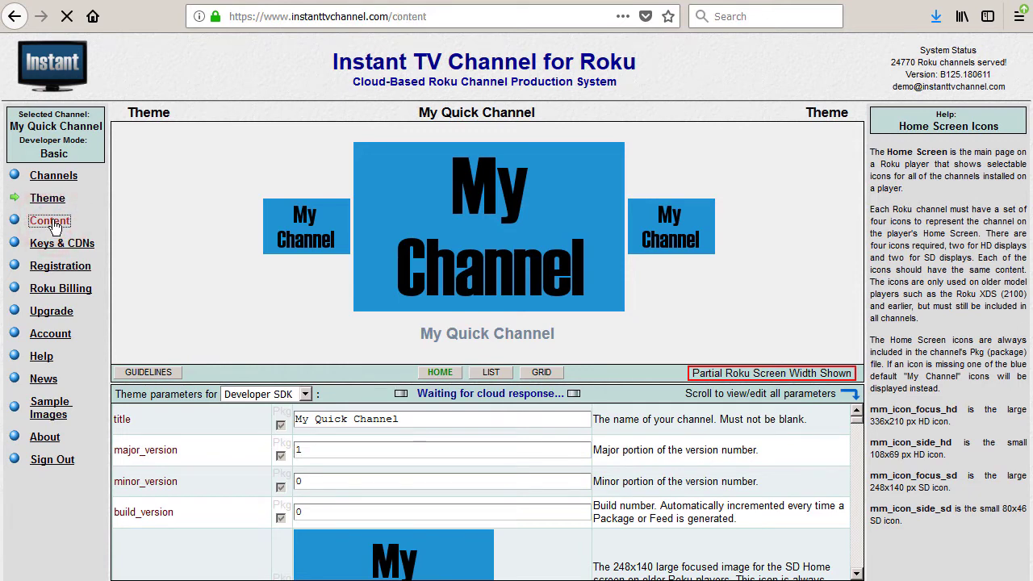
left_click(49, 220)
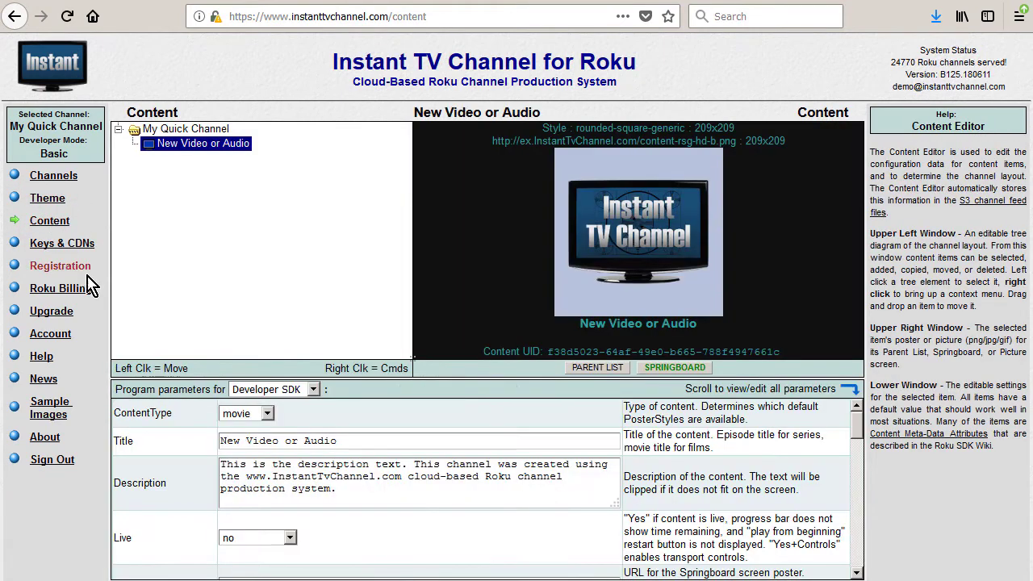
mouse_move(168, 299)
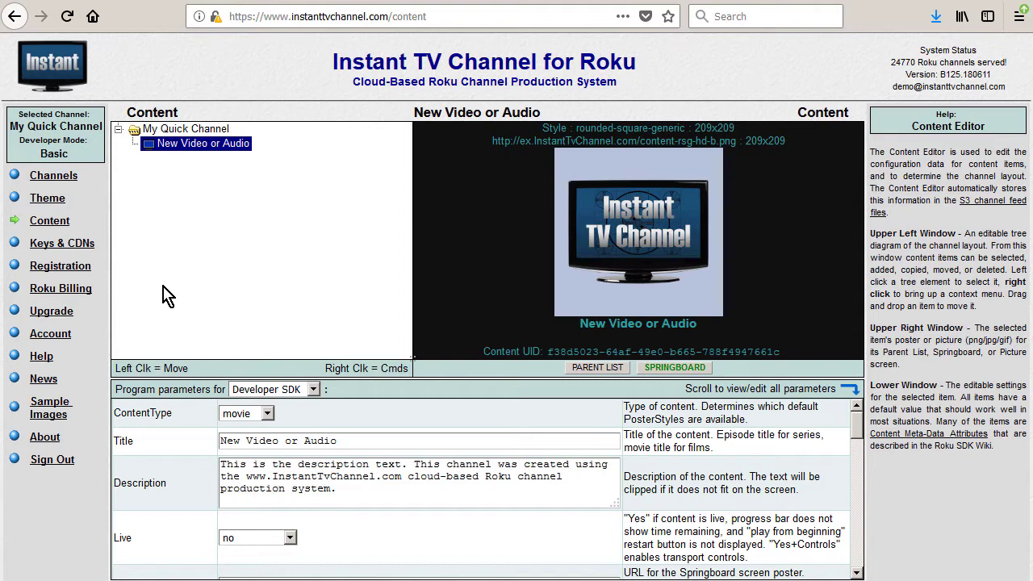
mouse_move(187, 165)
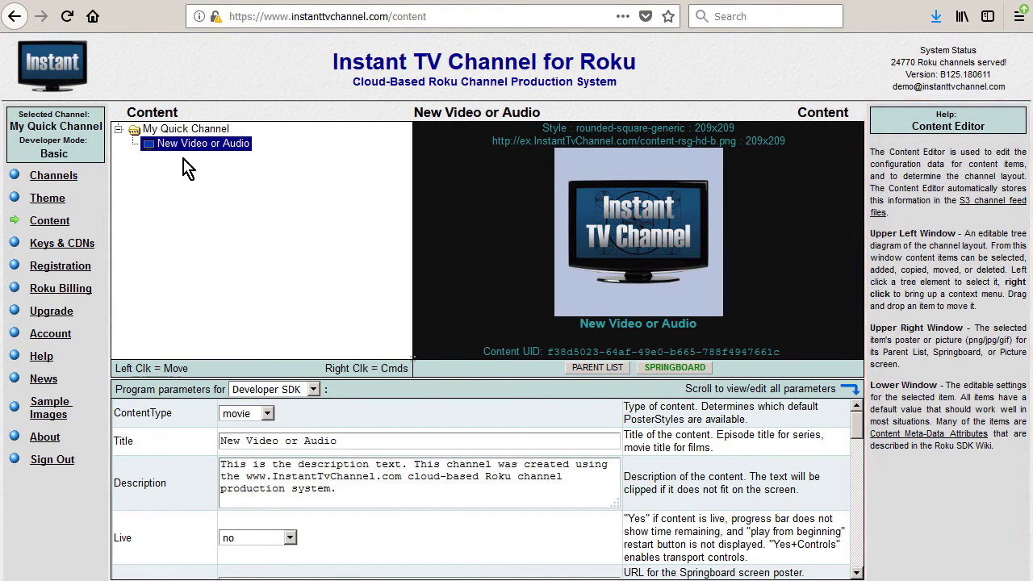
left_click(258, 243)
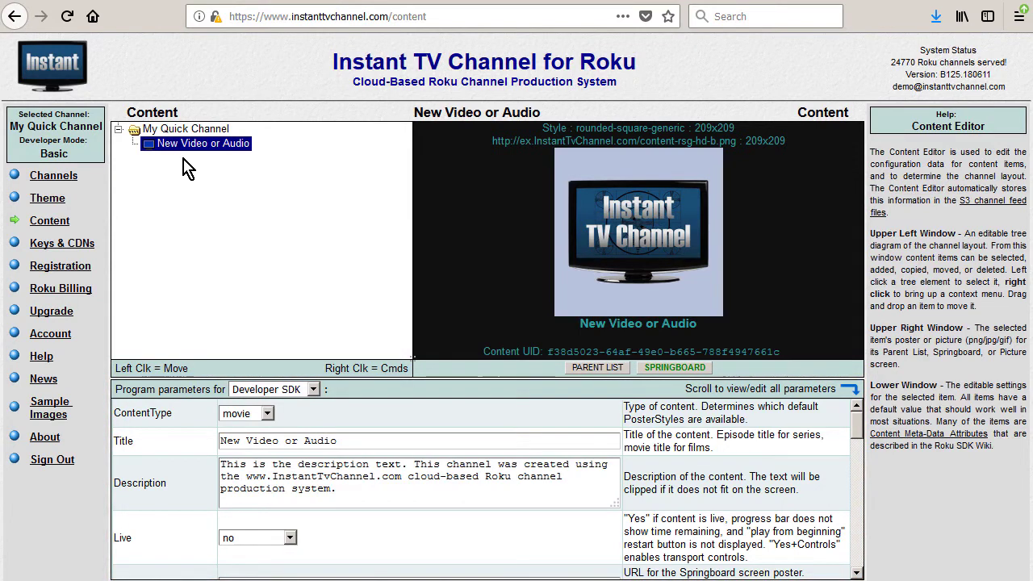
left_click(637, 242)
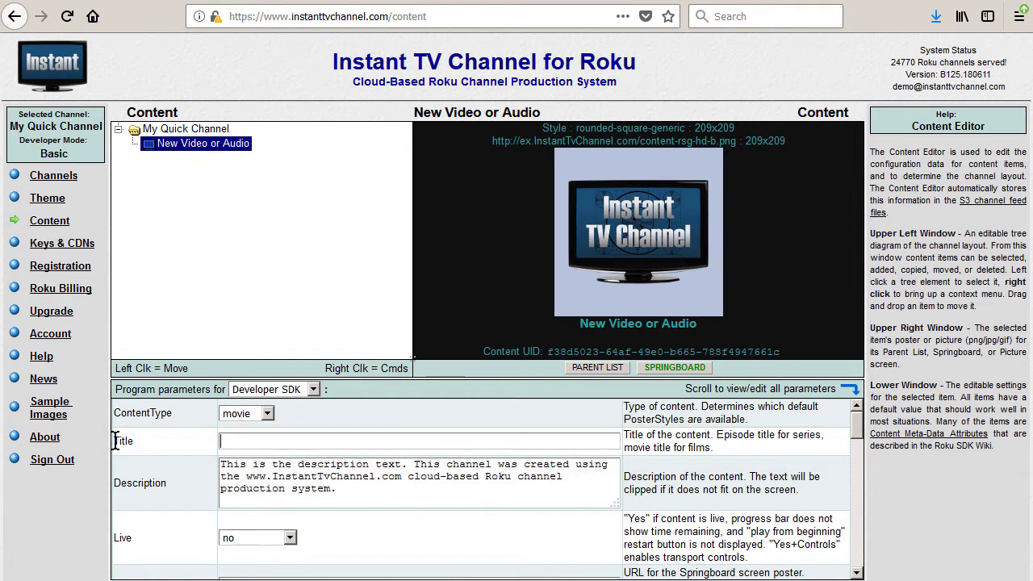
Enter Plan 9 From Outer Space as the content item's title.
type("Plan 9")
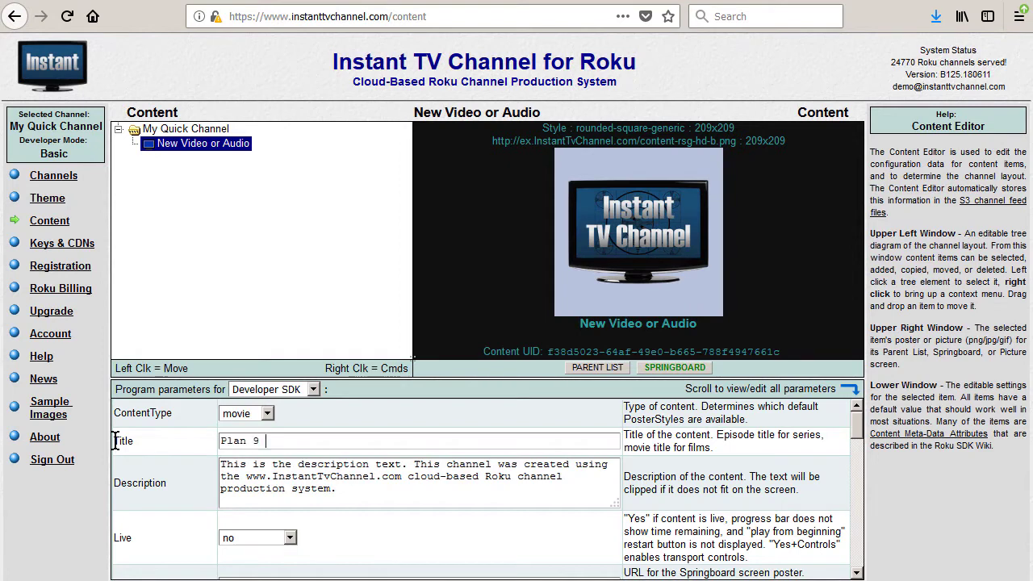
type("From Outer Space")
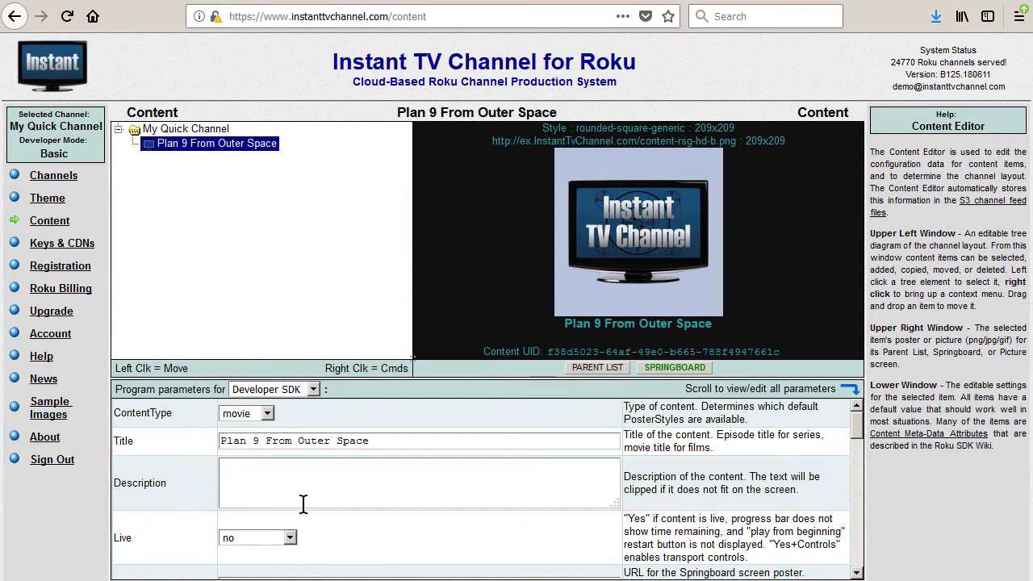
Enter the description "Worst movie ever made!" for the item.
type("Worst")
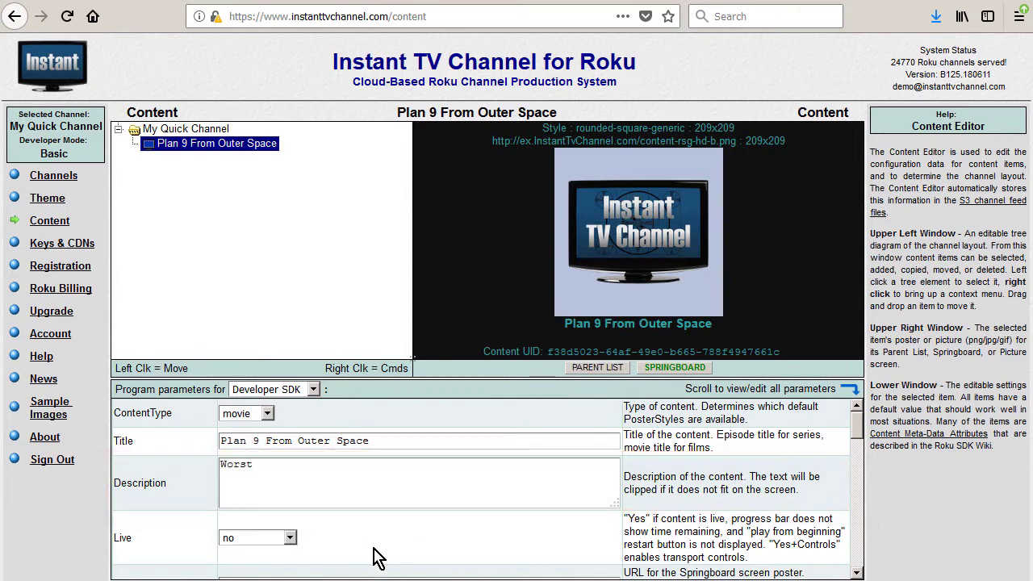
type("movie ever made!")
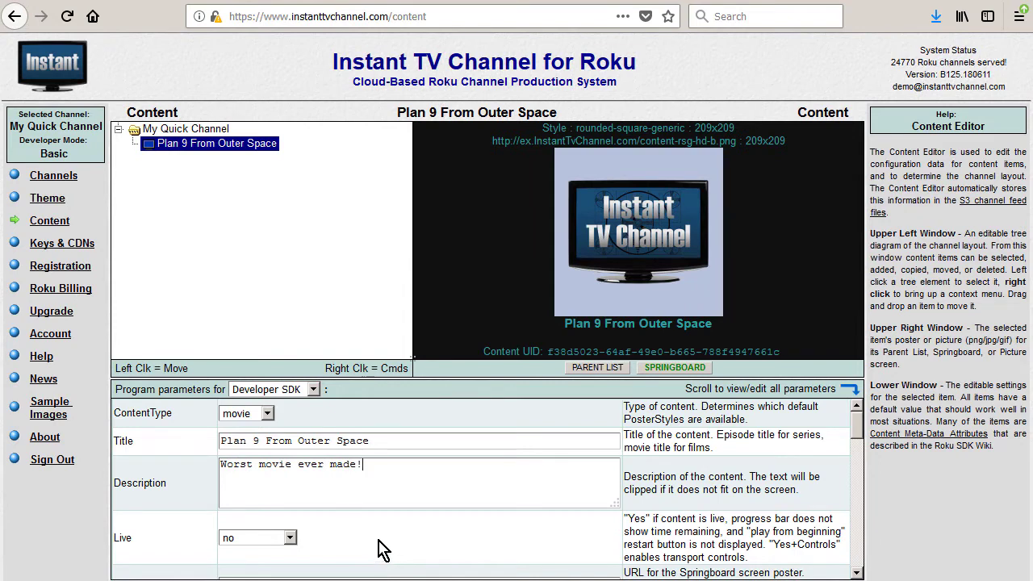
mouse_move(845, 446)
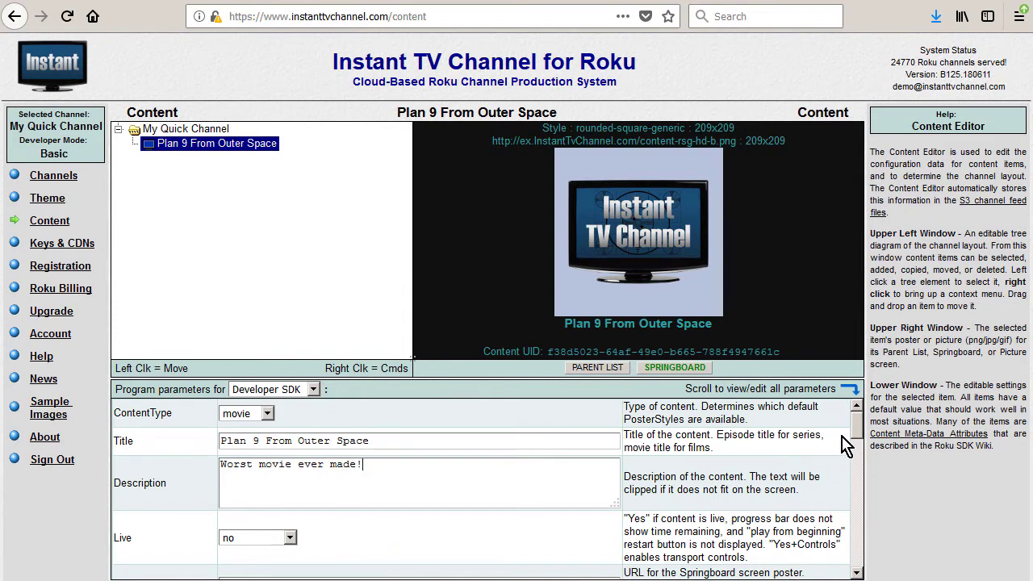
Set PosterUrl to the irchan plan9 detail_hd.png actor portrait image.
scroll("down", 3)
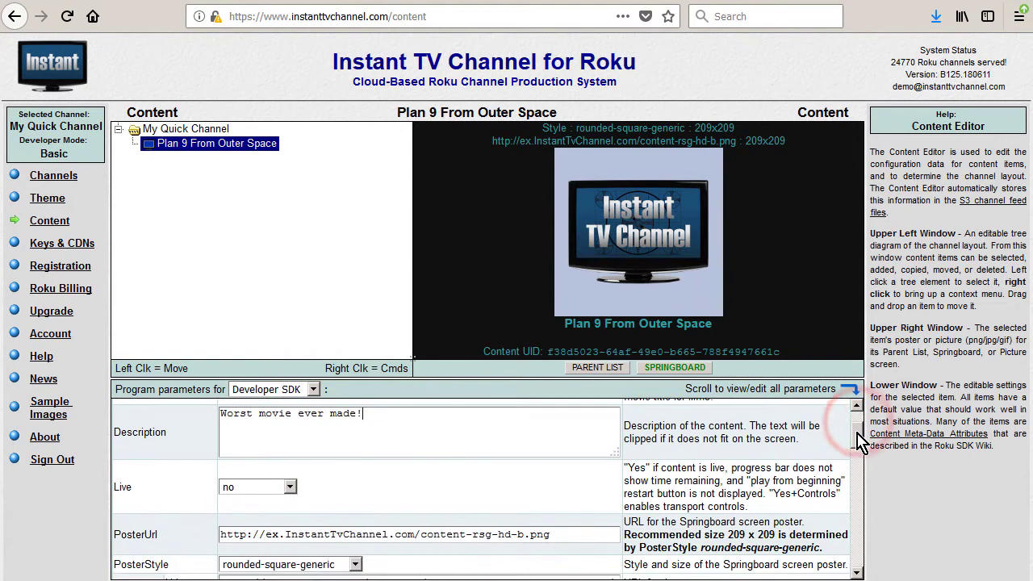
scroll("down", 3)
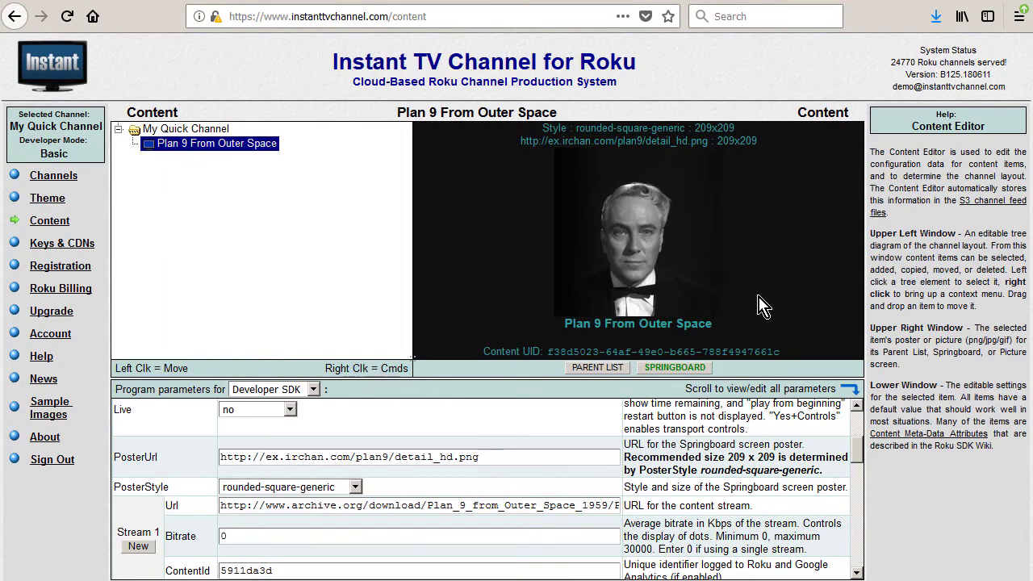
left_click(674, 367)
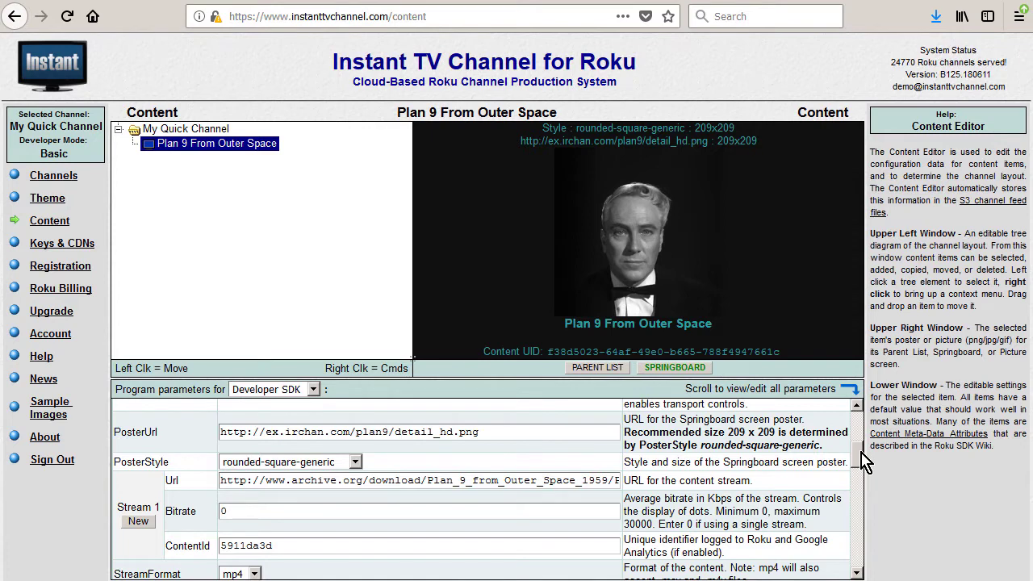
Replace ShortDescriptionLine2 with "My Favorite Movie".
scroll("down", 3)
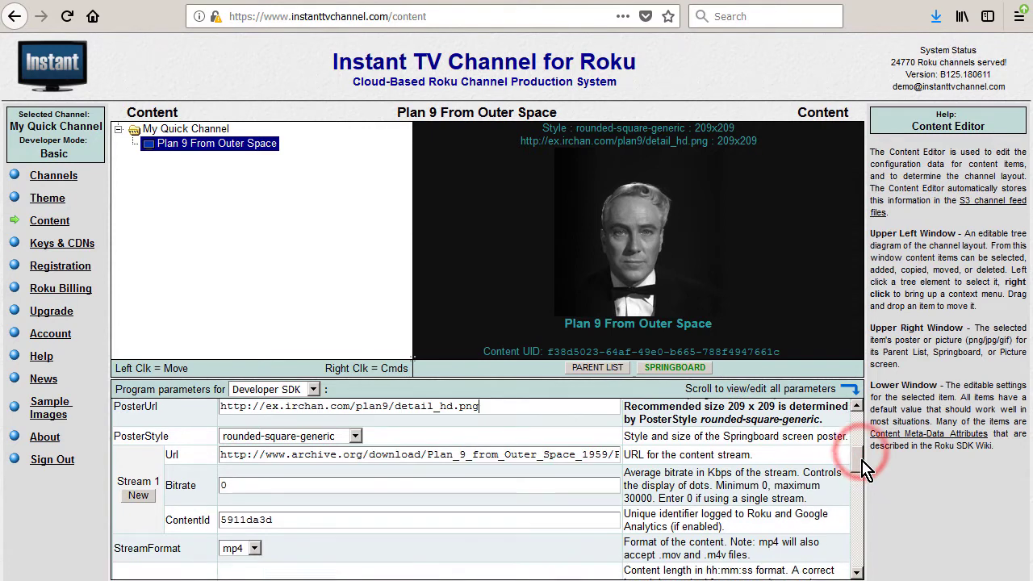
scroll("down", 3)
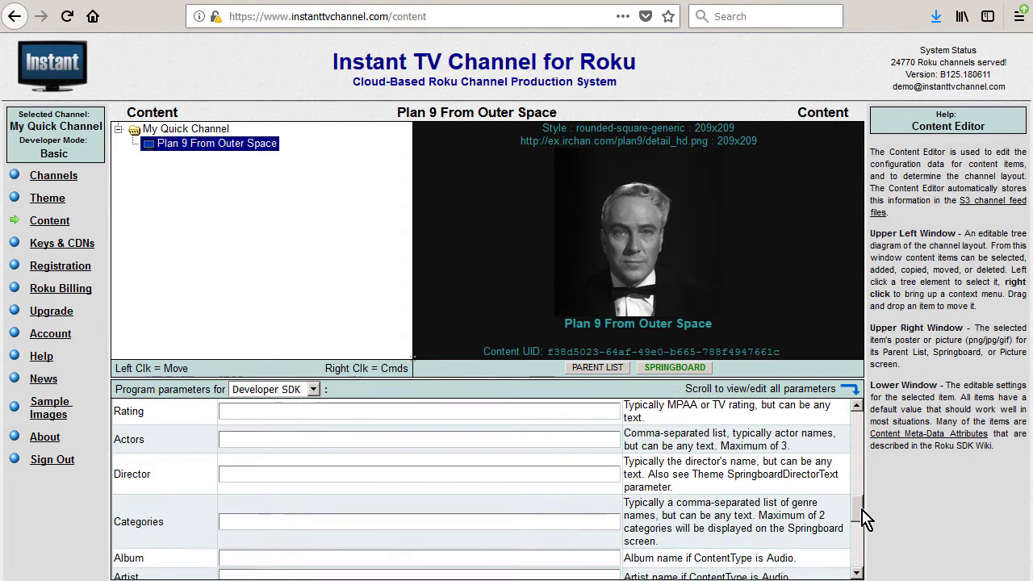
scroll("down", 3)
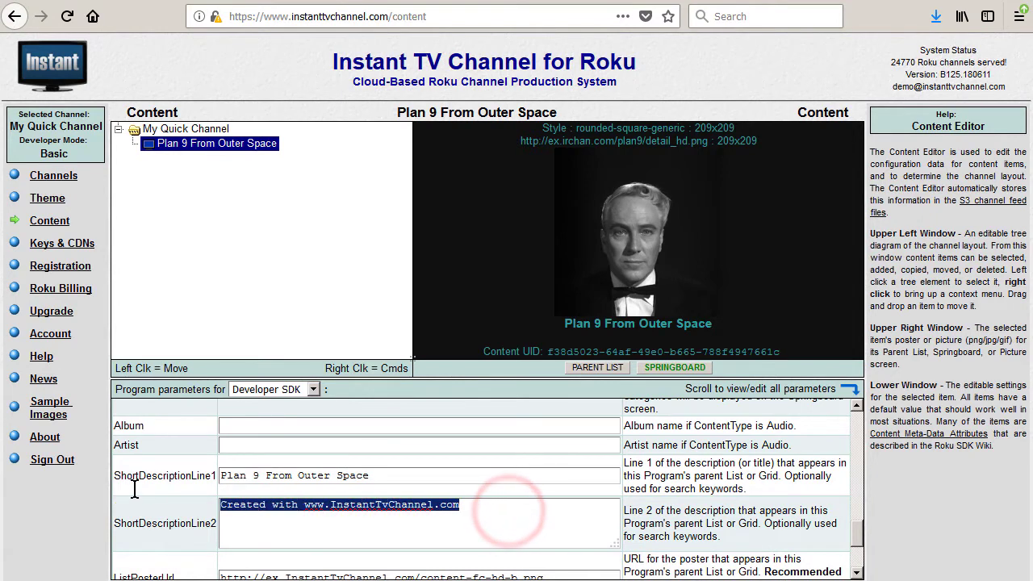
type("My Fa")
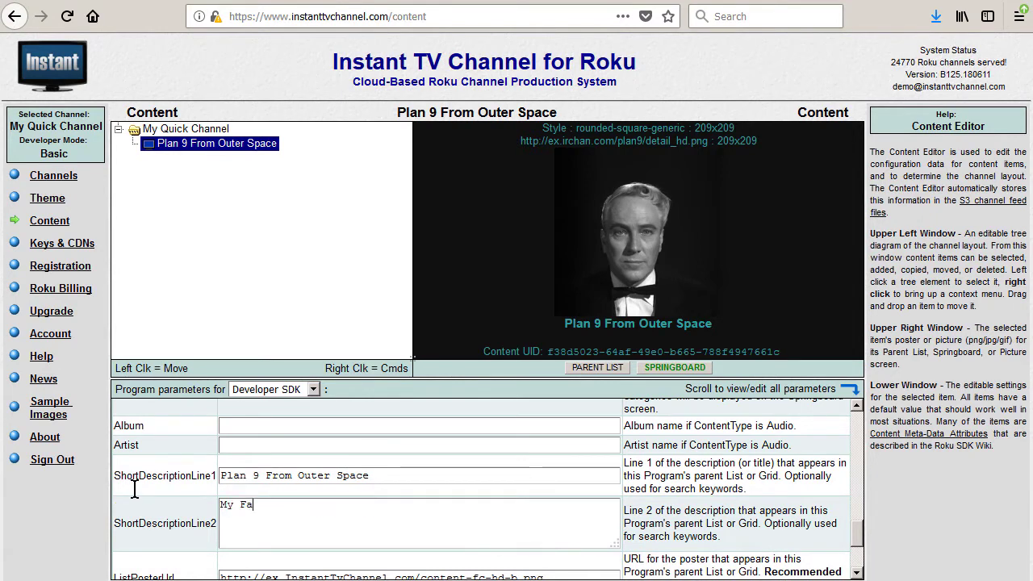
type("vorite Movie")
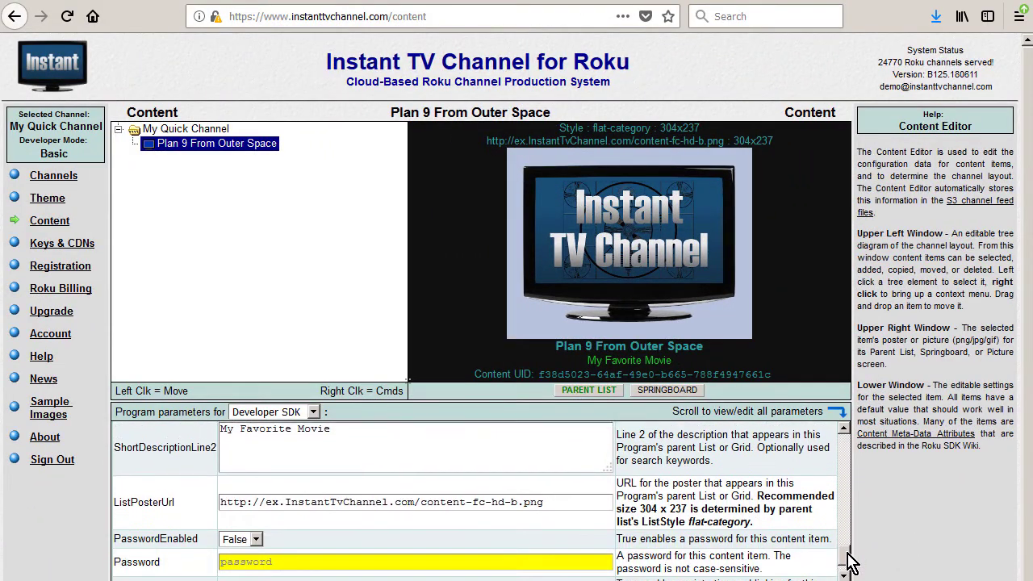
scroll("down", 3)
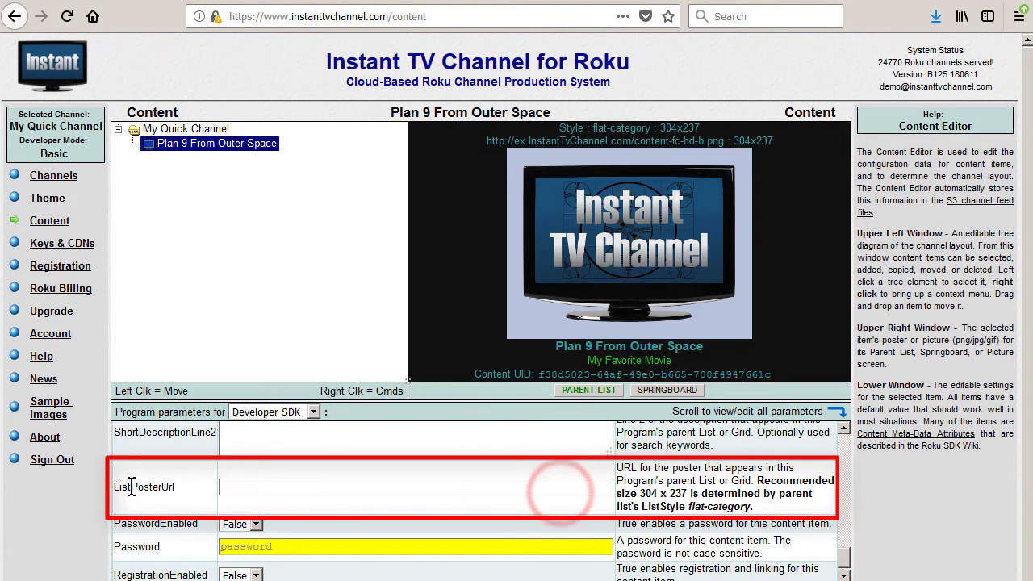
type("http://ex.irchan.com/plan9/list_hd.png")
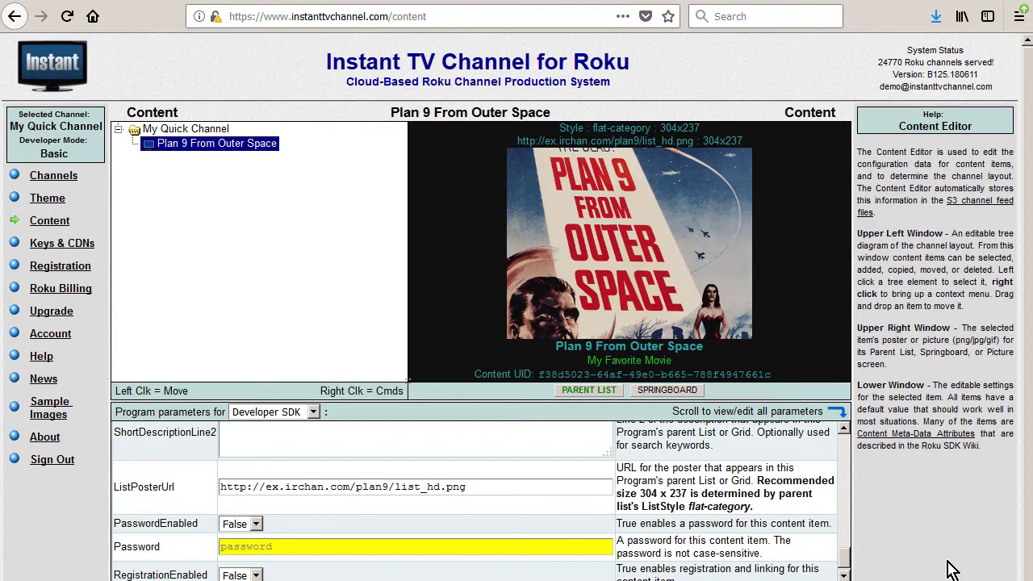
left_click(727, 487)
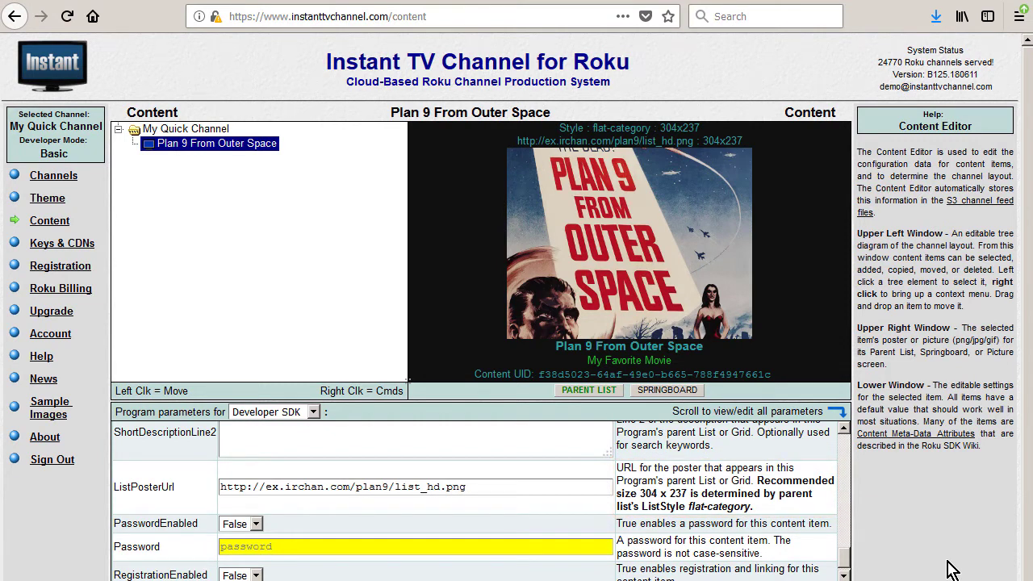
mouse_move(149, 294)
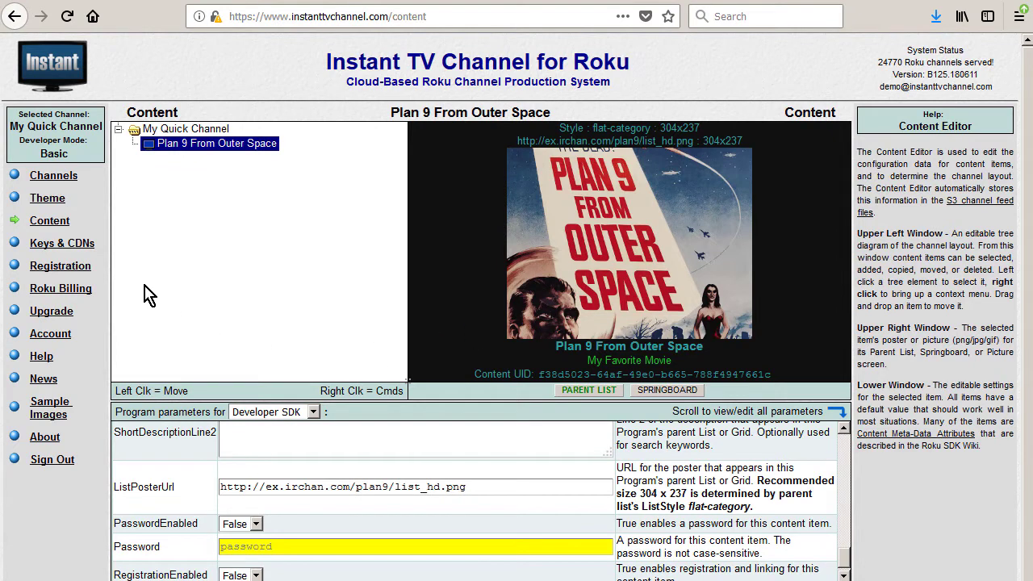
mouse_move(53, 174)
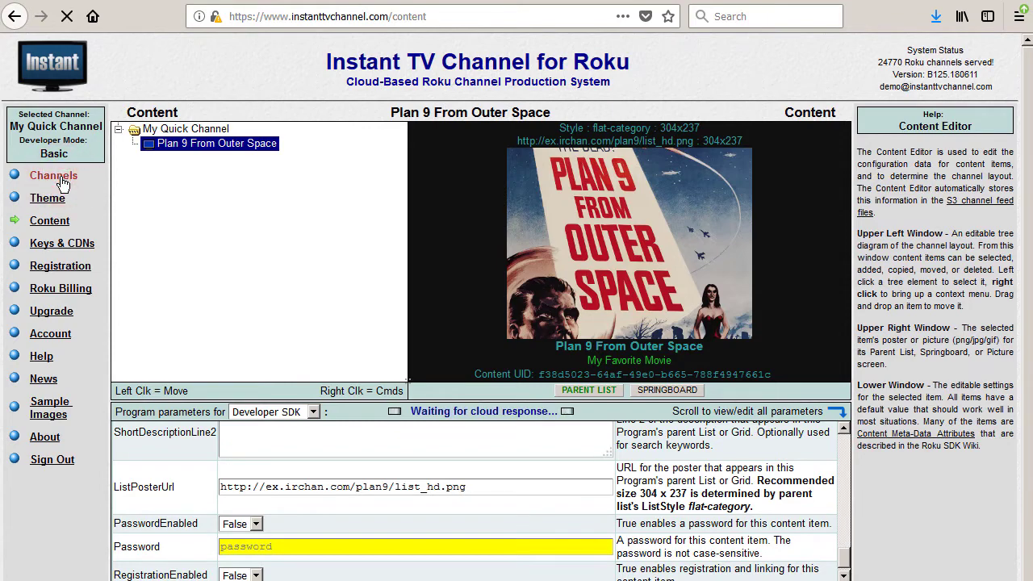
Return to the Channels list showing My Quick Channel and Some Other Channel.
left_click(53, 175)
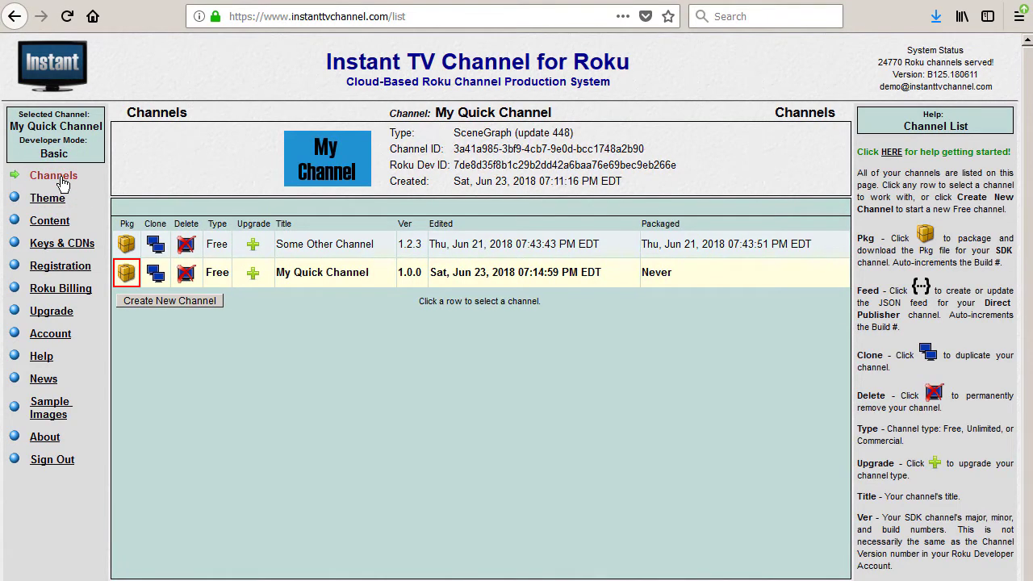
mouse_move(154, 166)
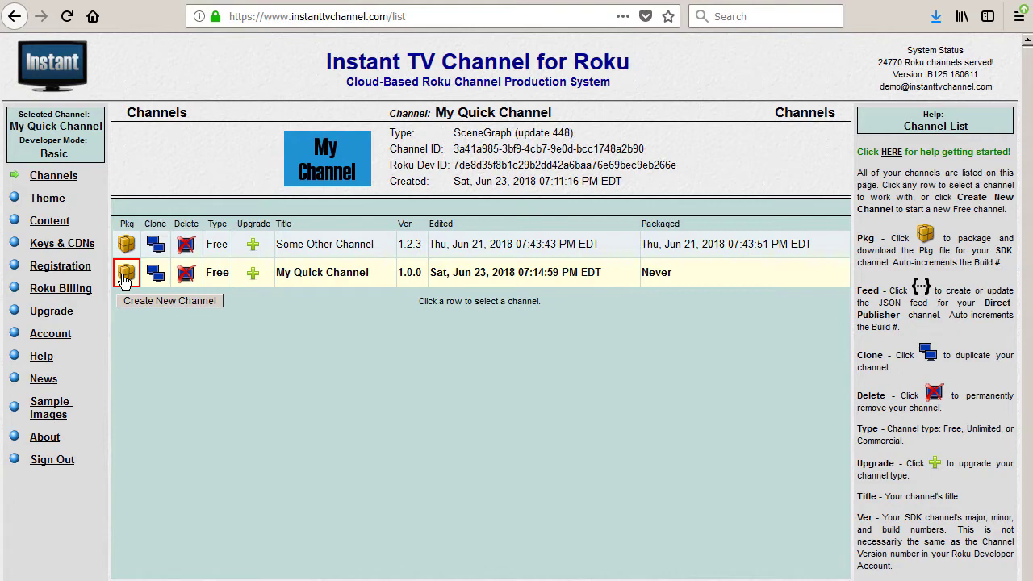
Package My Quick Channel into a new PKG build and confirm the packaging.
left_click(126, 271)
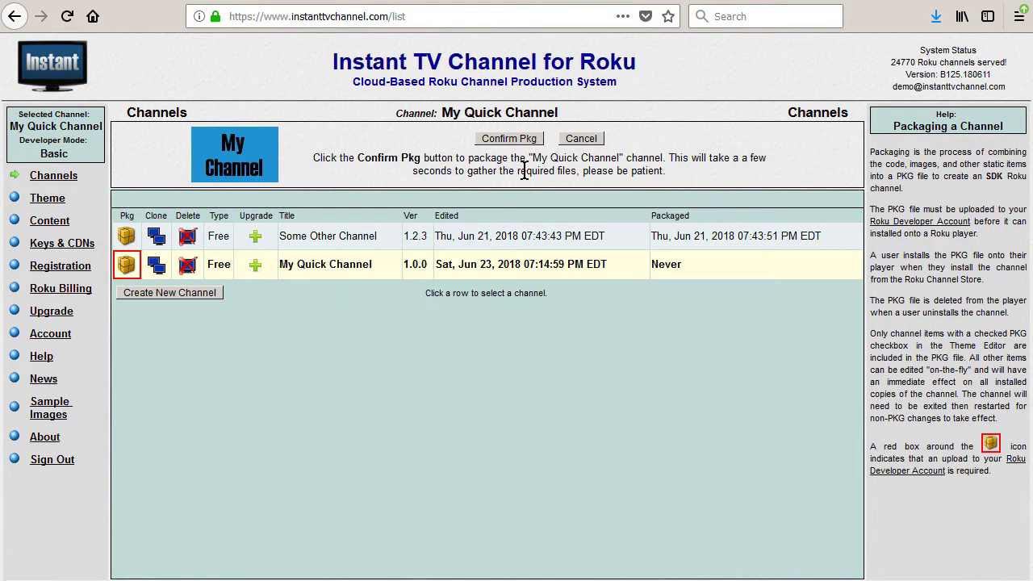
left_click(507, 138)
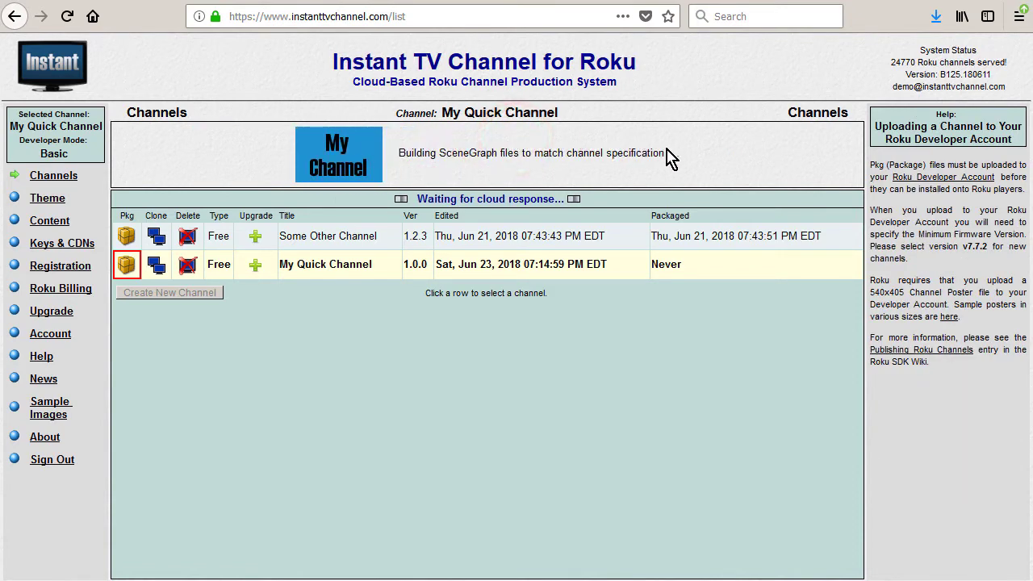
mouse_move(709, 155)
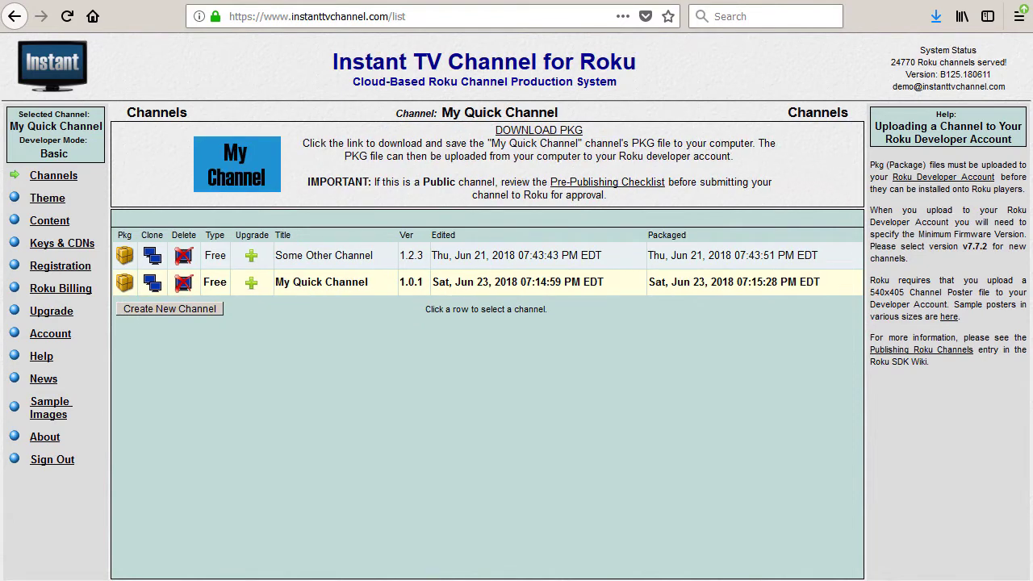
mouse_move(755, 137)
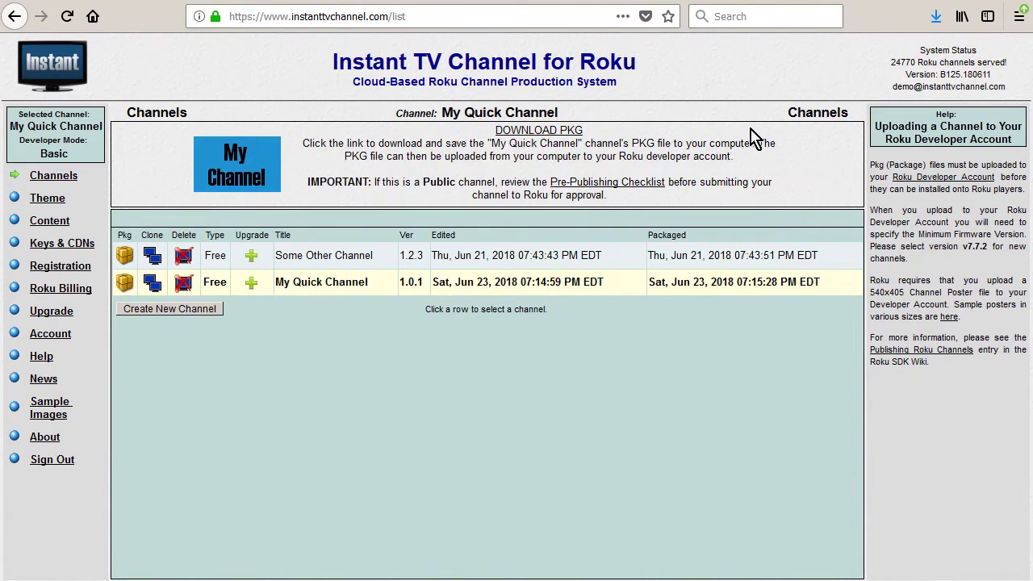
Save the packaged My Quick Channel PKG file to disk via Save Link As.
right_click(539, 129)
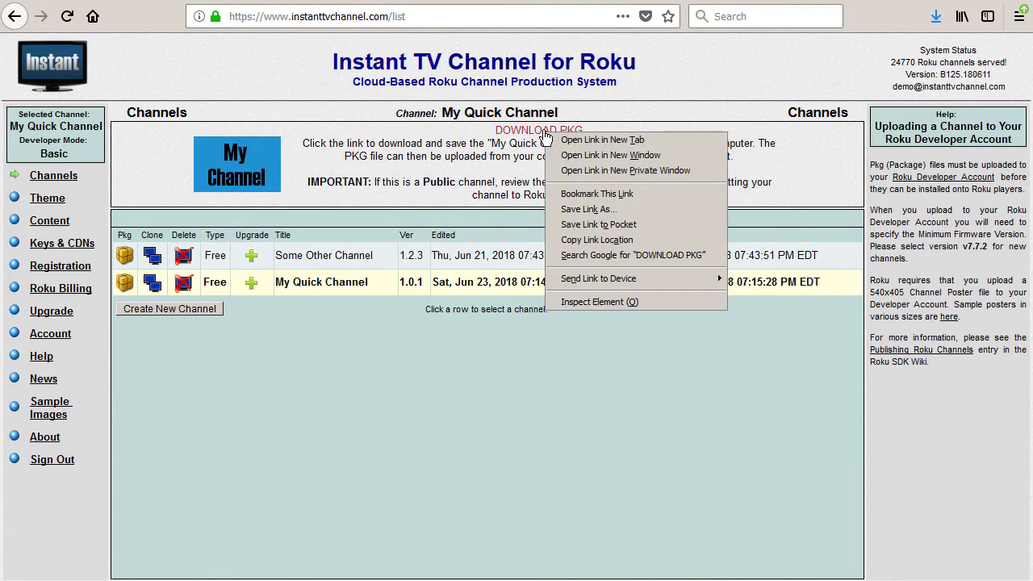
mouse_move(584, 210)
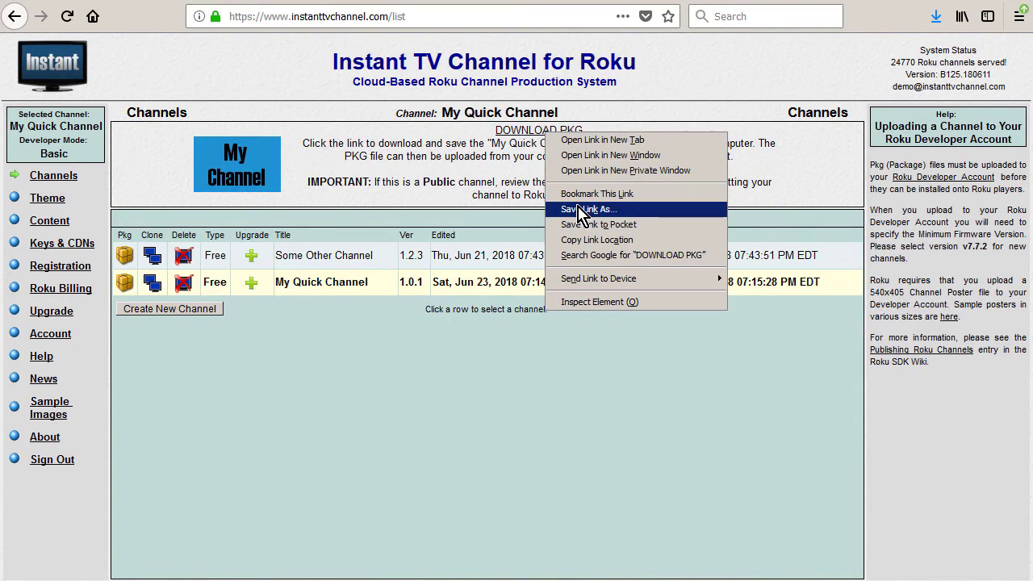
left_click(579, 217)
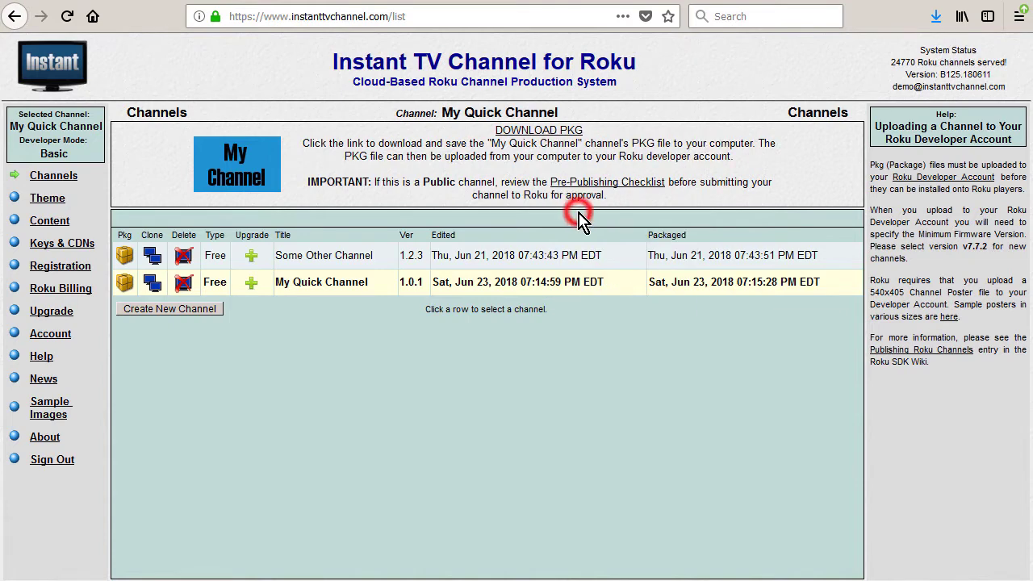